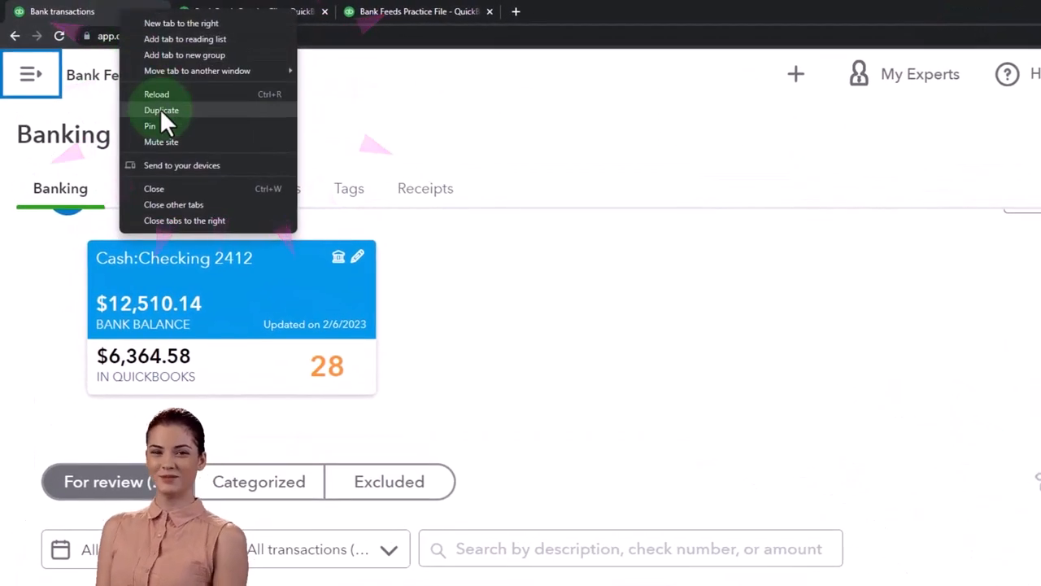
- Duplicate the browser tab and go to Taxes > Sales tax in the practice file
{"action": "left_click", "coordinate": [161, 110]}
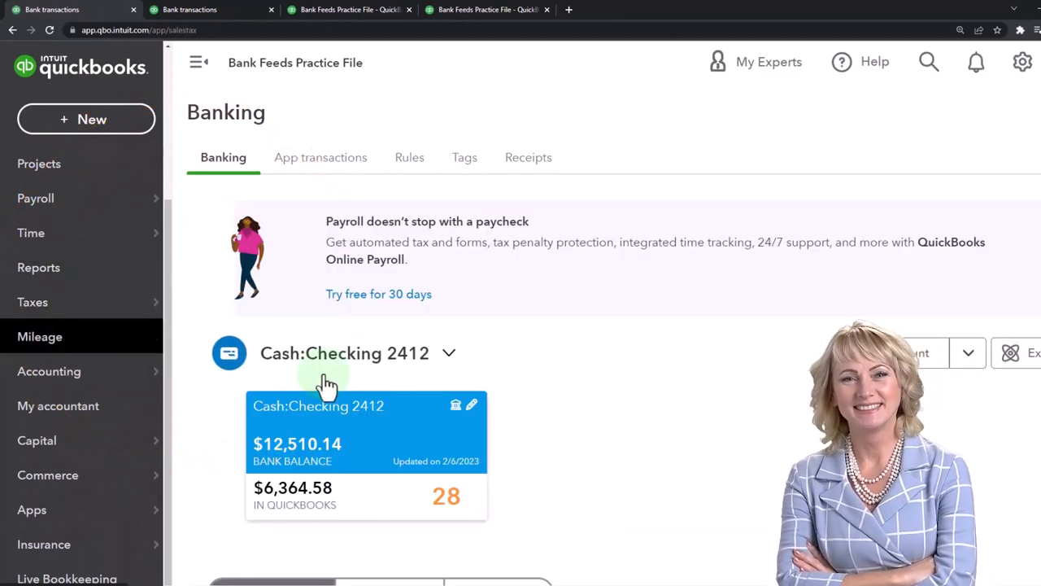
{"action": "left_click", "coordinate": [33, 302]}
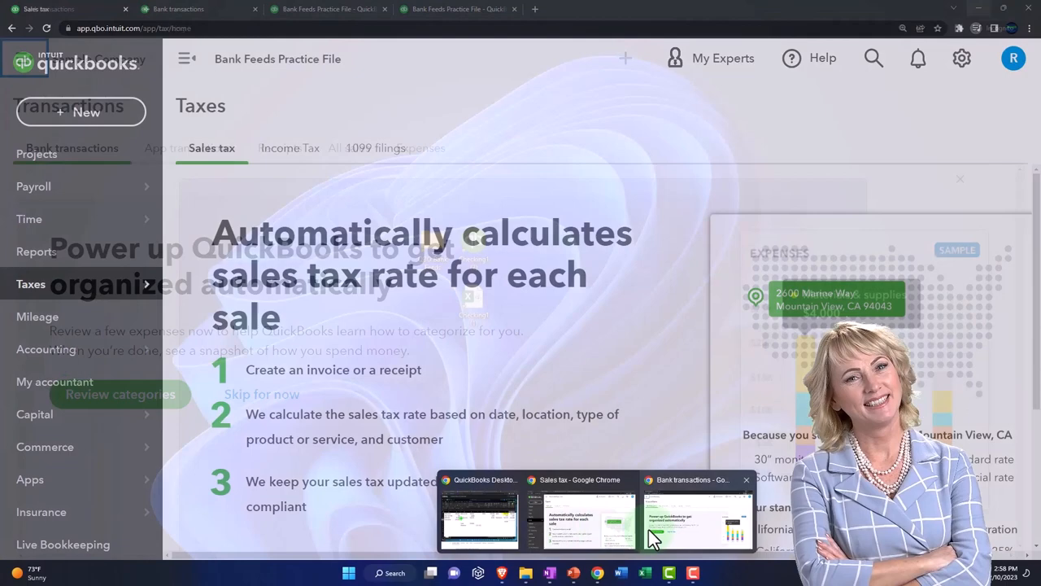
{"action": "left_click", "coordinate": [697, 521]}
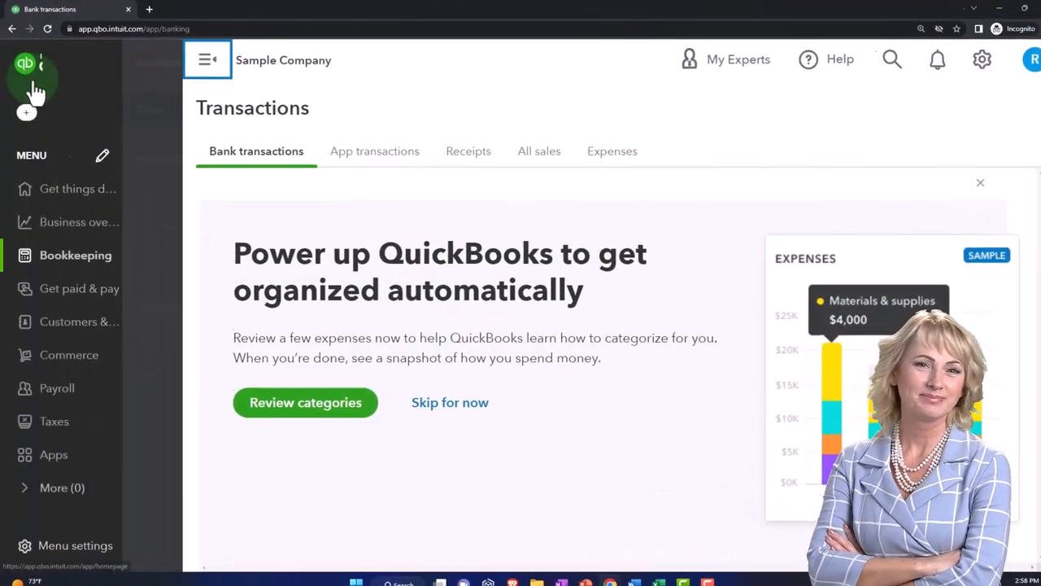
{"action": "left_click", "coordinate": [54, 421]}
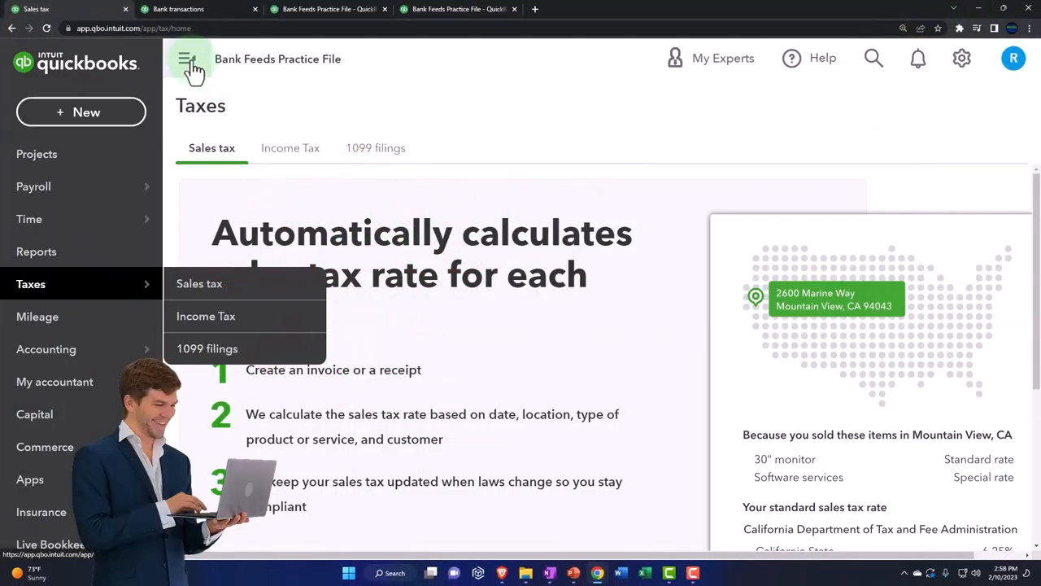
- Collapse the left navigation and scroll down to the automatic sales tax steps
{"action": "left_click", "coordinate": [187, 59]}
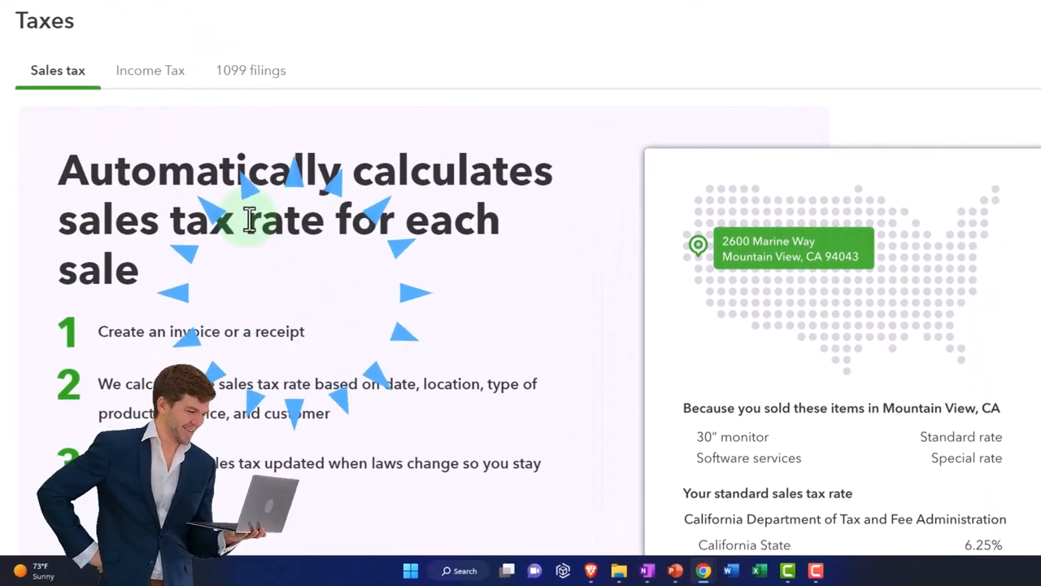
{"action": "scroll", "scroll_direction": "down", "scroll_amount": 3}
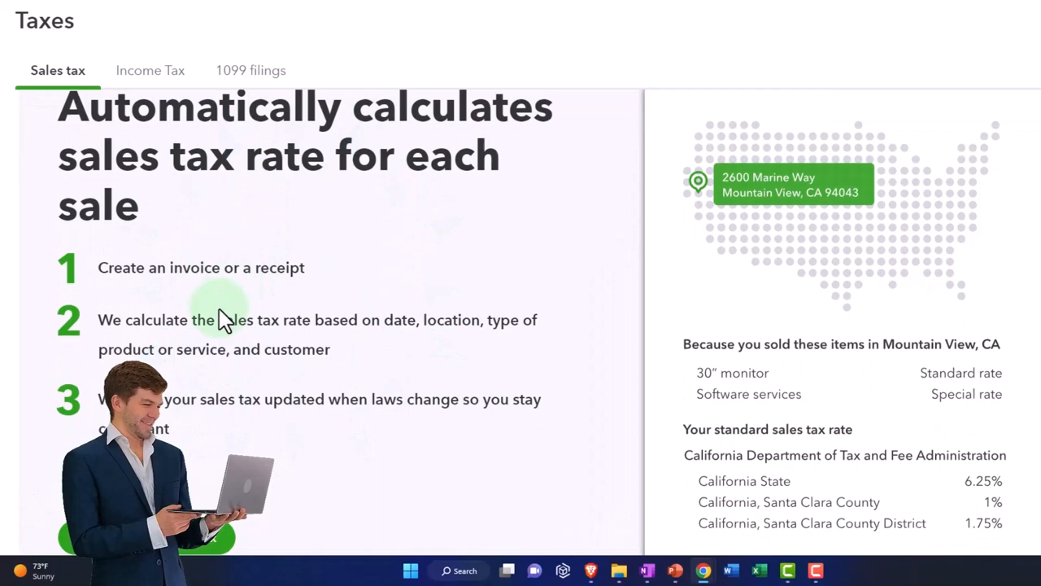
{"action": "mouse_move", "coordinate": [212, 350]}
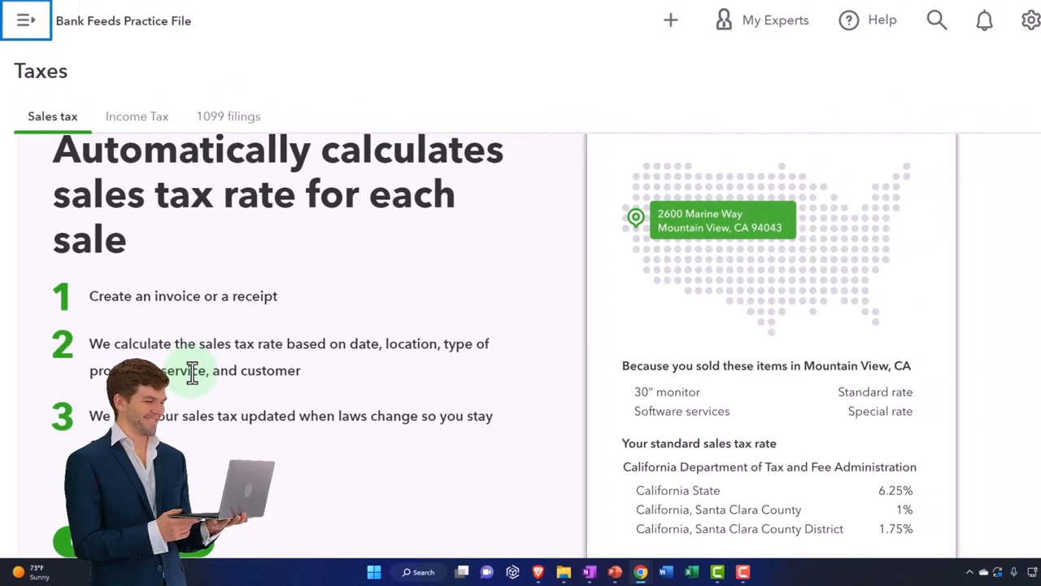
{"action": "scroll", "scroll_direction": "down", "scroll_amount": 3}
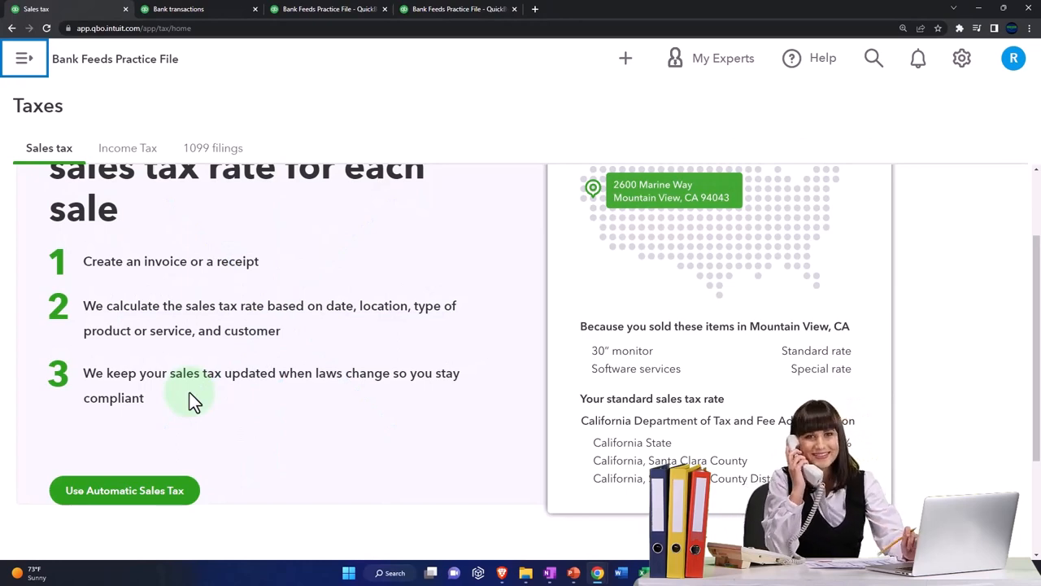
{"action": "scroll", "scroll_direction": "down", "scroll_amount": 3}
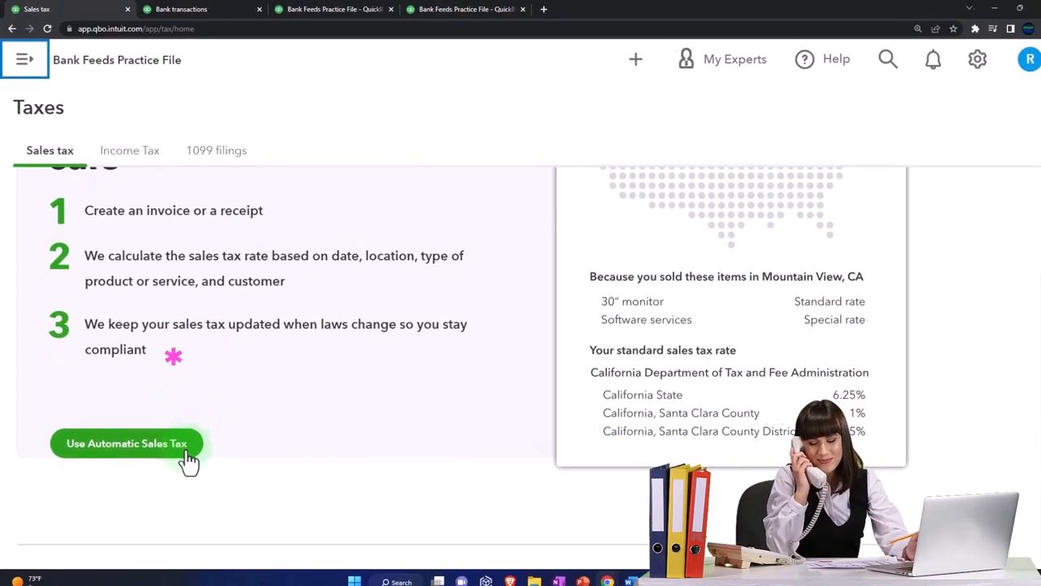
- Launch Use Automatic Sales Tax and confirm the Beverly Hills business address
{"action": "left_click", "coordinate": [127, 442]}
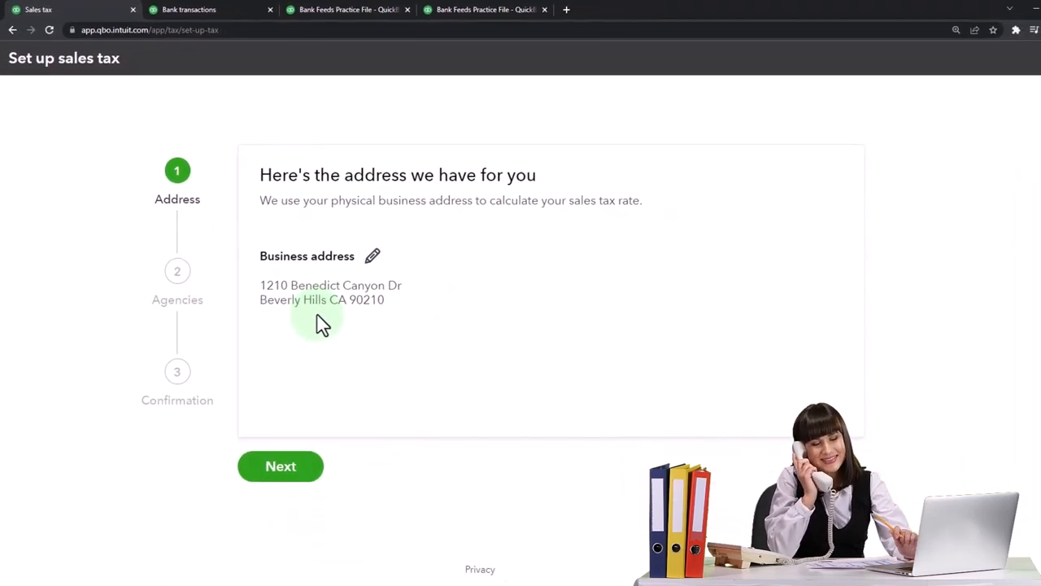
{"action": "mouse_move", "coordinate": [326, 342]}
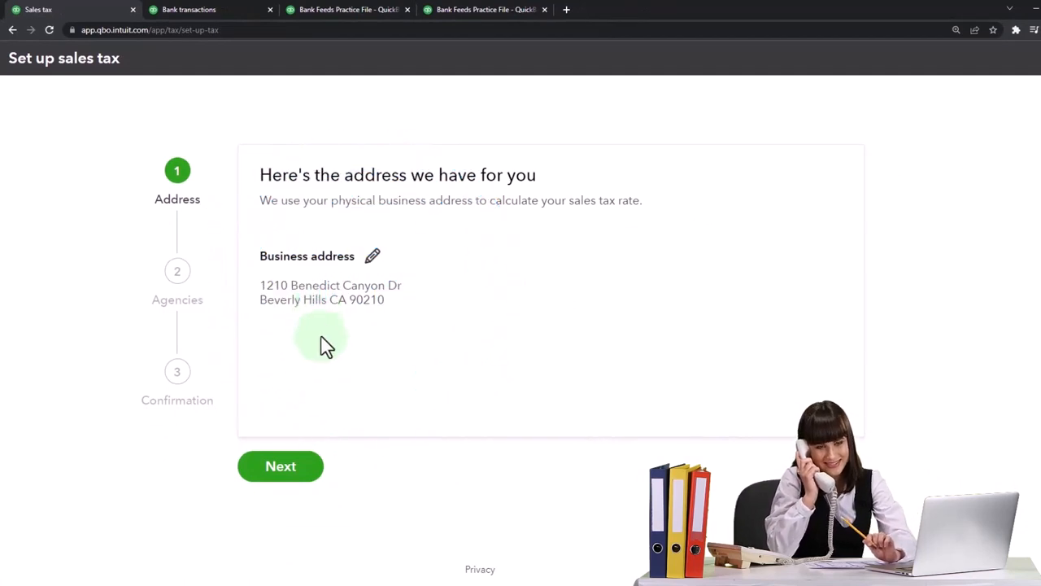
{"action": "left_click", "coordinate": [281, 465]}
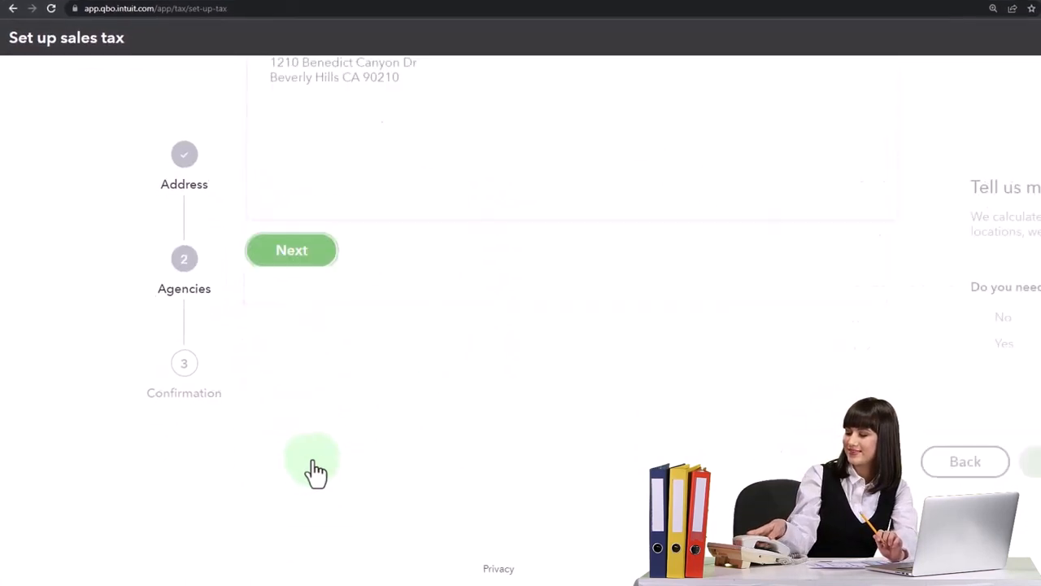
- Answer No to collecting sales tax outside California and complete setup
{"action": "left_click", "coordinate": [291, 250]}
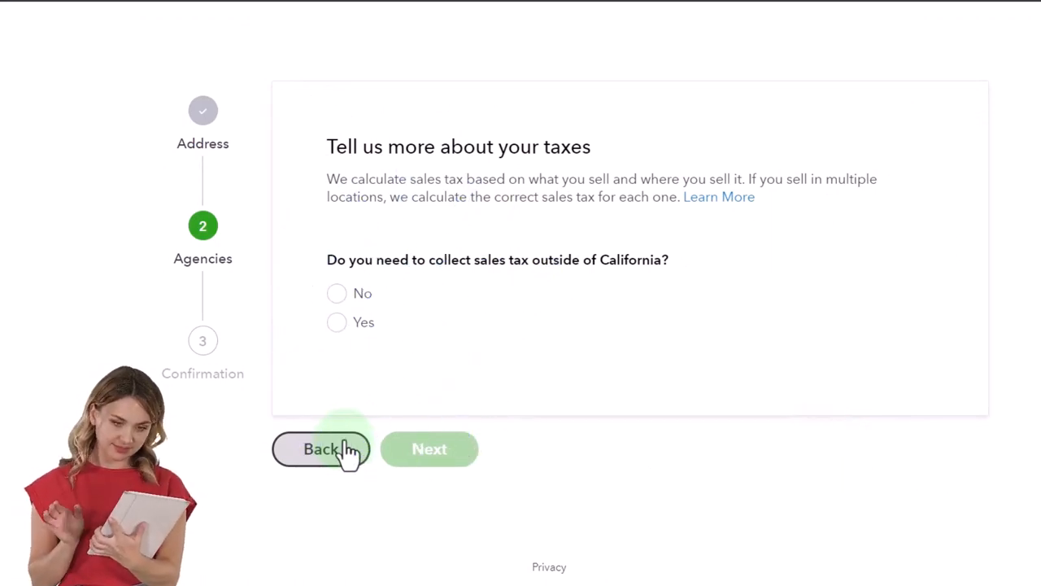
{"action": "mouse_move", "coordinate": [361, 216]}
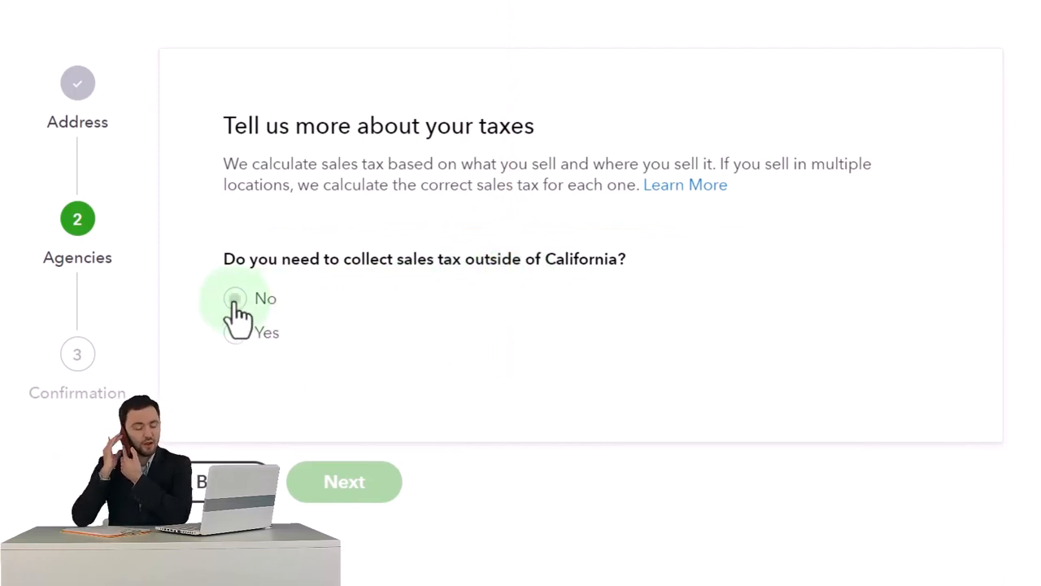
{"action": "left_click", "coordinate": [234, 299]}
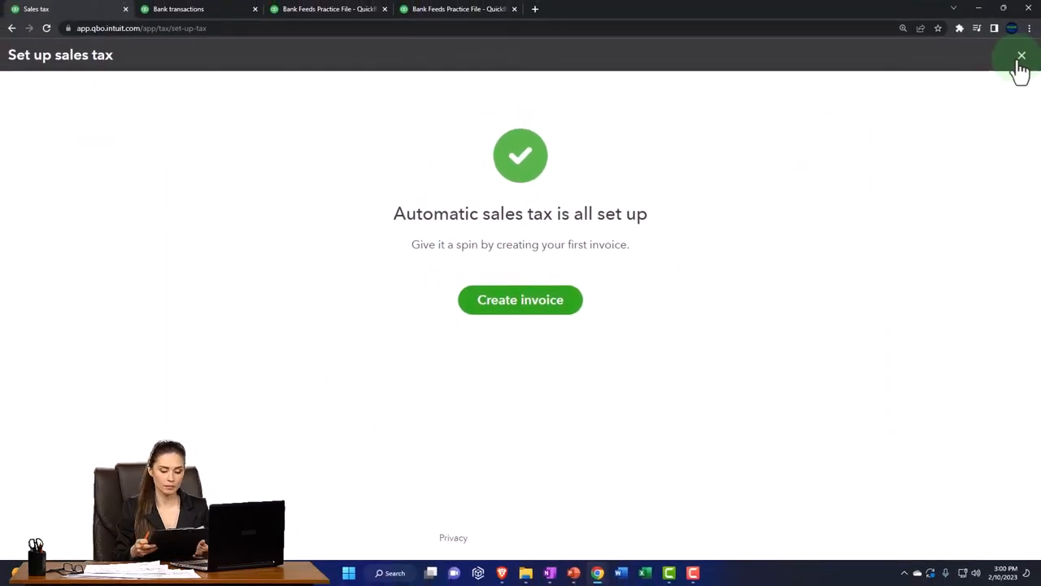
{"action": "left_click", "coordinate": [1022, 55]}
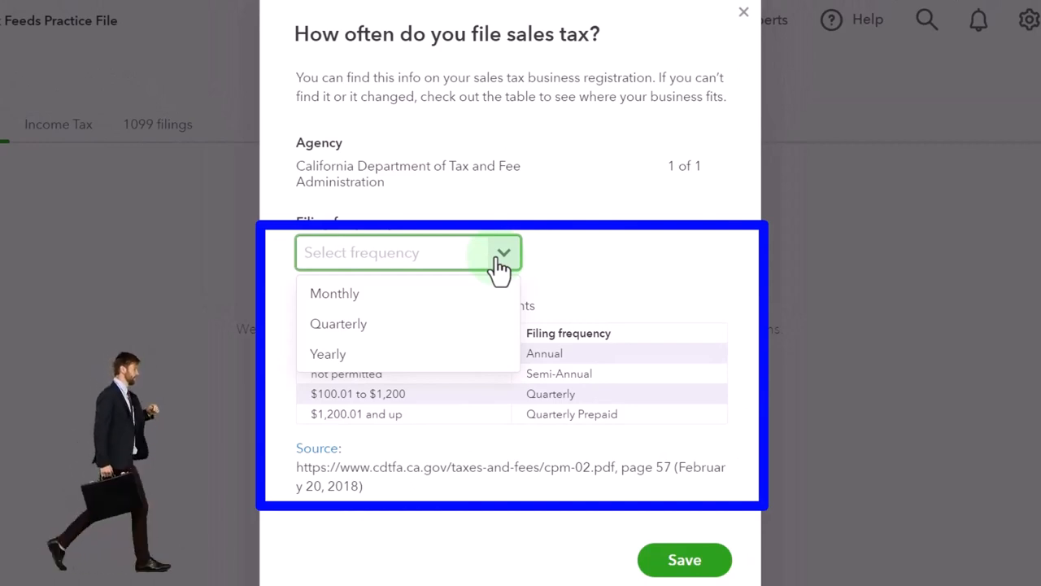
{"action": "mouse_move", "coordinate": [456, 354]}
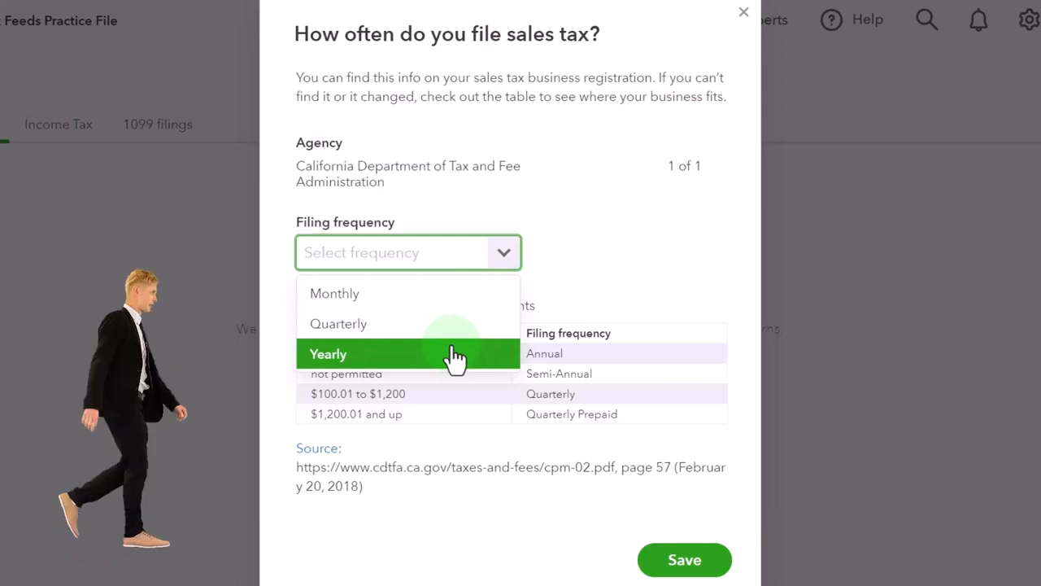
{"action": "mouse_move", "coordinate": [456, 324]}
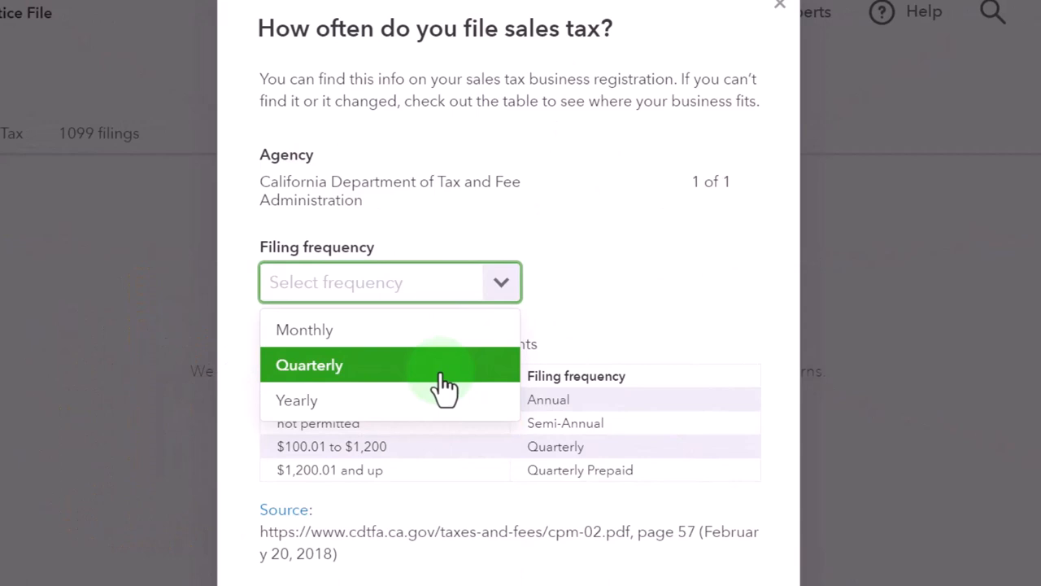
{"action": "mouse_move", "coordinate": [423, 358]}
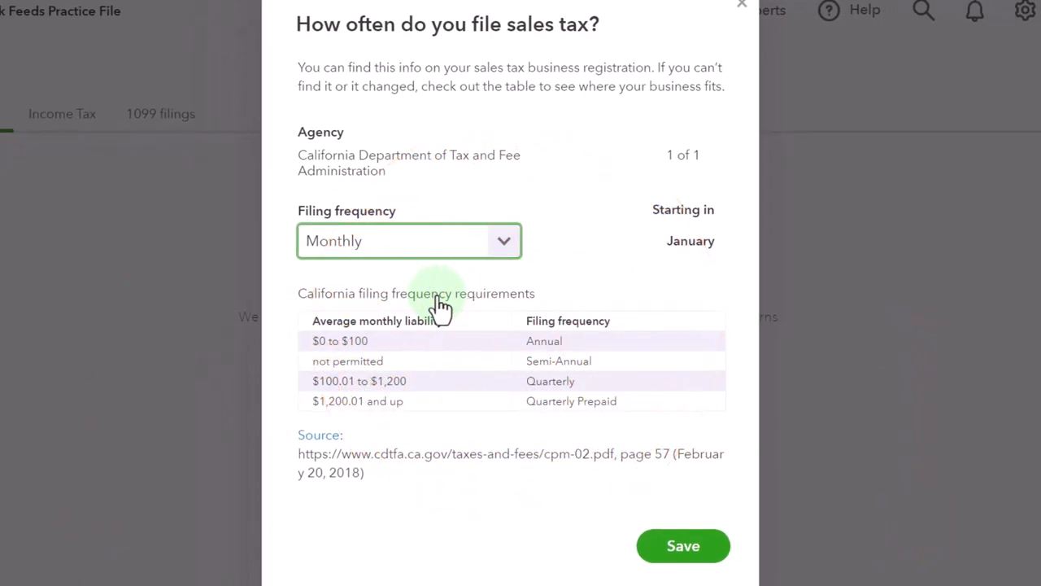
{"action": "mouse_move", "coordinate": [480, 341]}
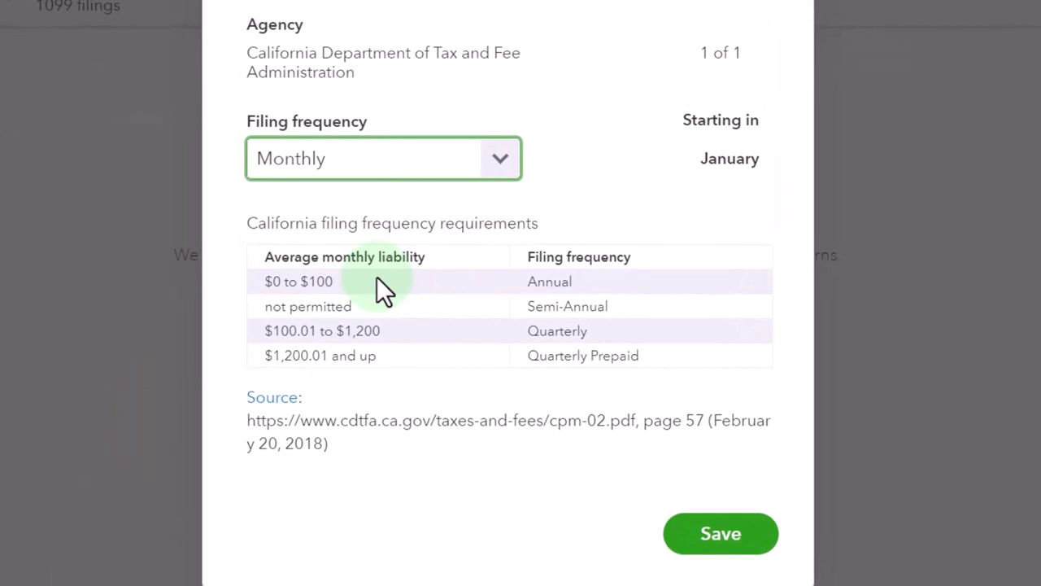
{"action": "mouse_move", "coordinate": [411, 341]}
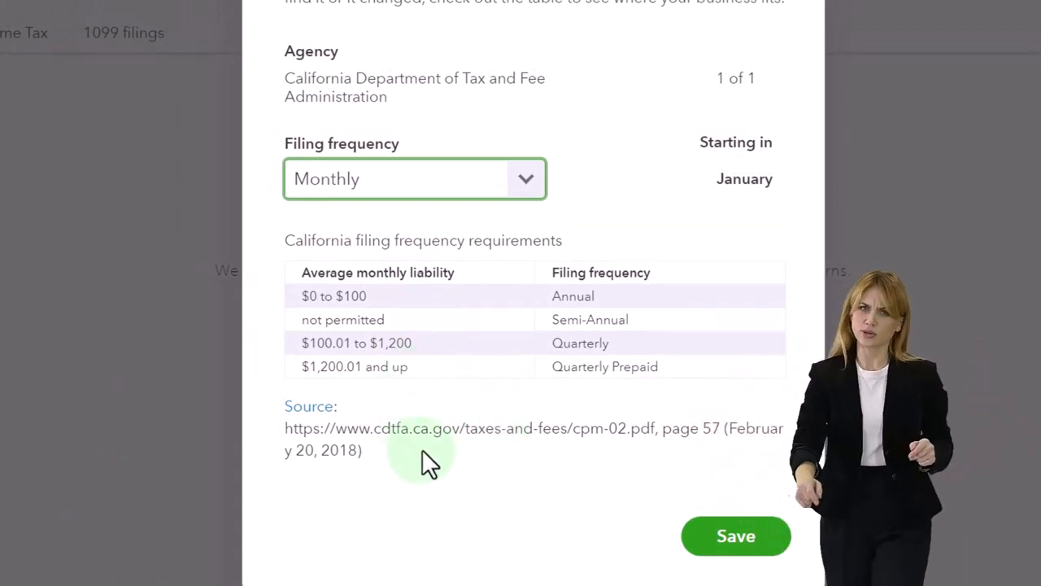
{"action": "mouse_move", "coordinate": [580, 496]}
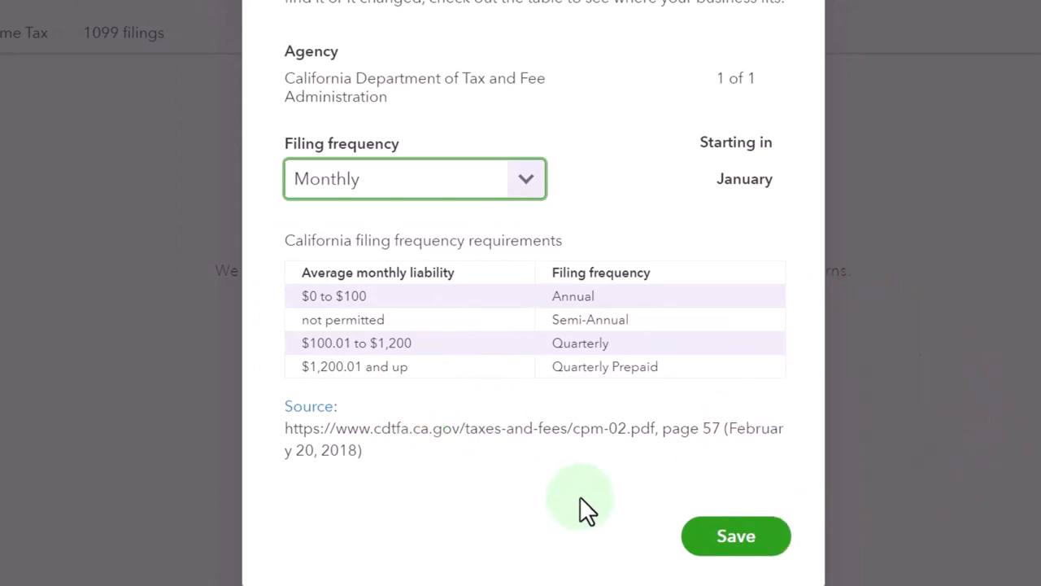
- Save monthly filing and view California's February 1–28, 2023 period at $0.00
{"action": "left_click", "coordinate": [736, 535]}
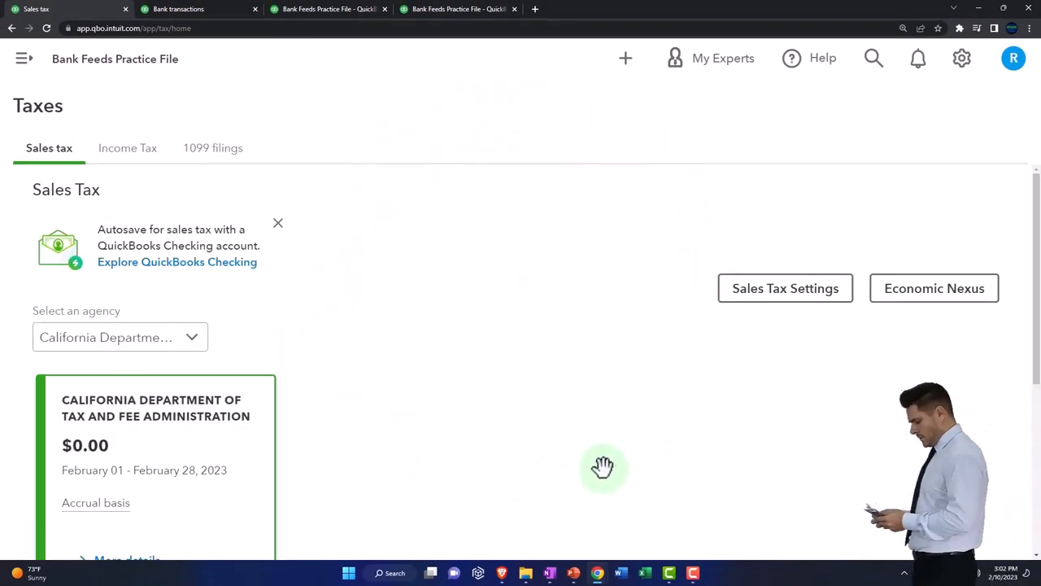
{"action": "scroll", "scroll_direction": "down", "scroll_amount": 3}
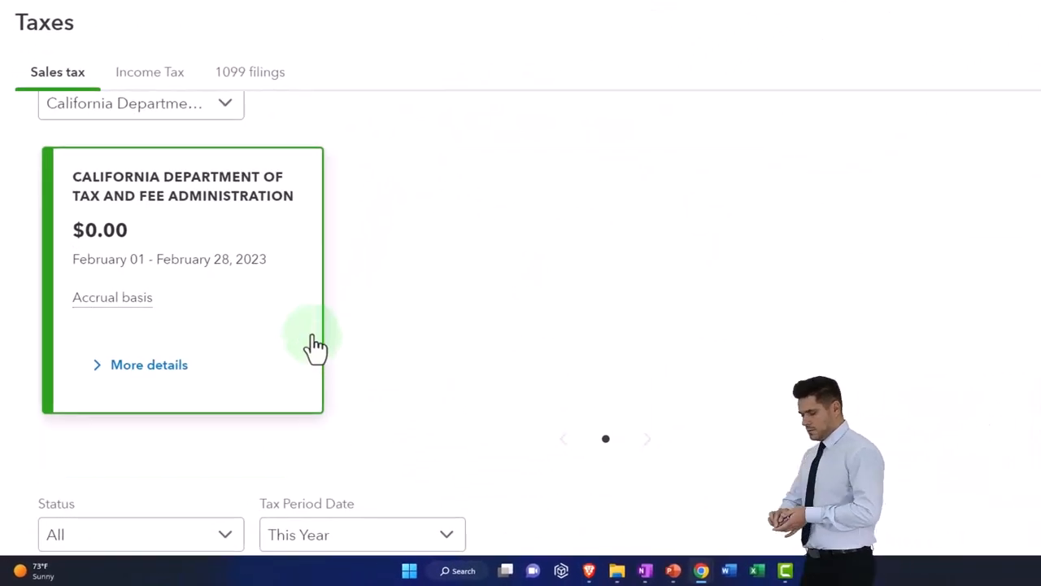
{"action": "scroll", "scroll_direction": "down", "scroll_amount": 3}
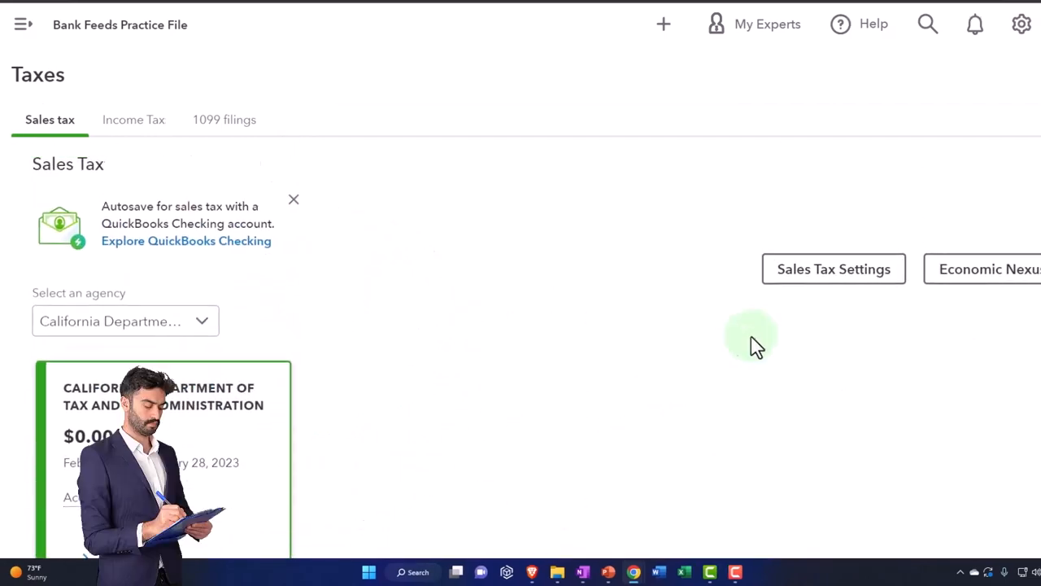
- Browse the Economic Nexus state list, then open Sales Tax Settings
{"action": "left_click", "coordinate": [984, 268]}
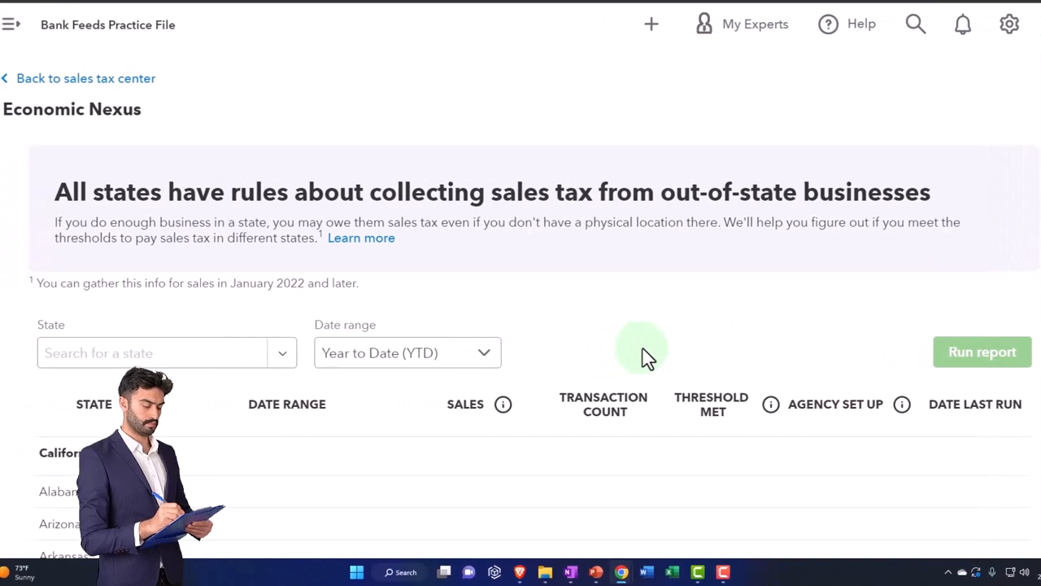
{"action": "scroll", "scroll_direction": "down", "scroll_amount": 3}
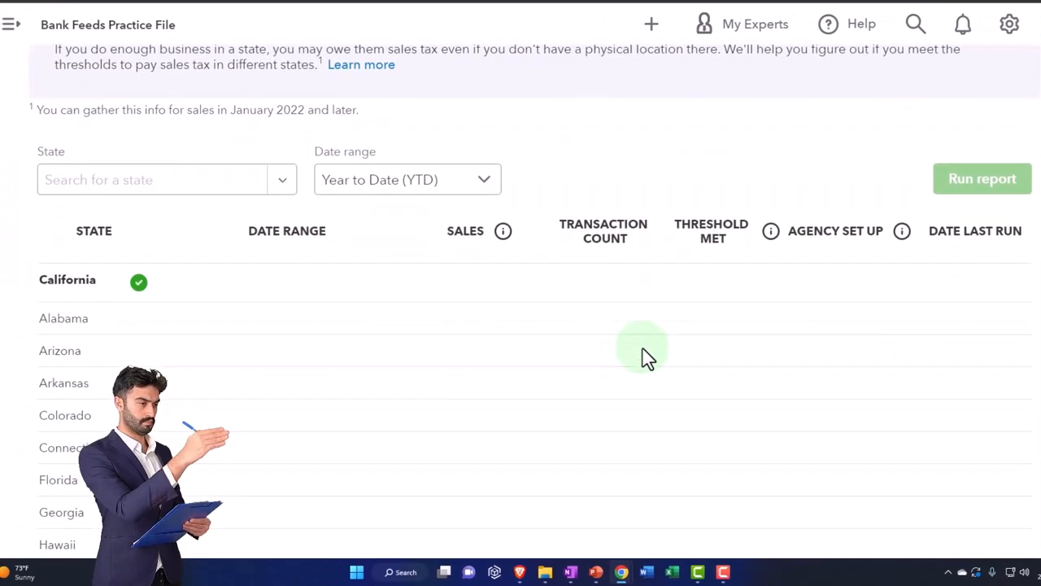
{"action": "scroll", "scroll_direction": "down", "scroll_amount": 3}
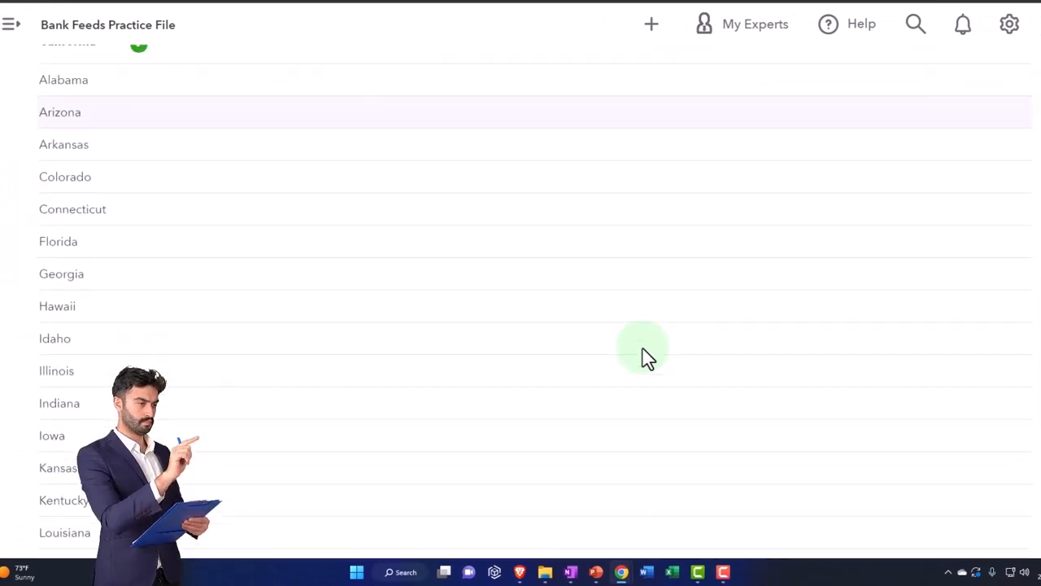
{"action": "scroll", "scroll_direction": "down", "scroll_amount": 3}
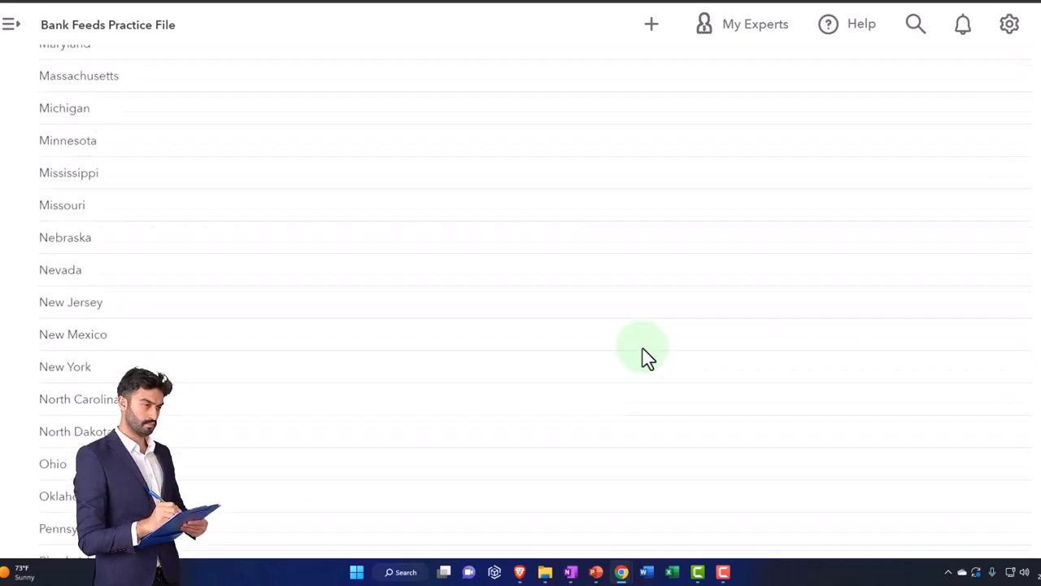
{"action": "scroll", "scroll_direction": "up", "scroll_amount": 3}
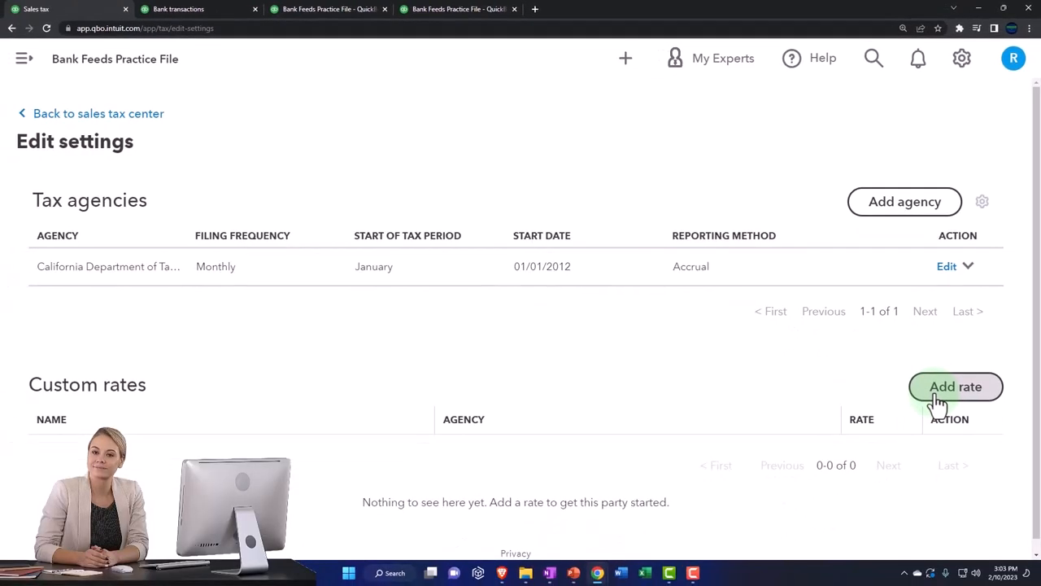
- Save a single 'Practice tax' rate of 5% for California, then go back to the sales tax center
{"action": "left_click", "coordinate": [956, 387]}
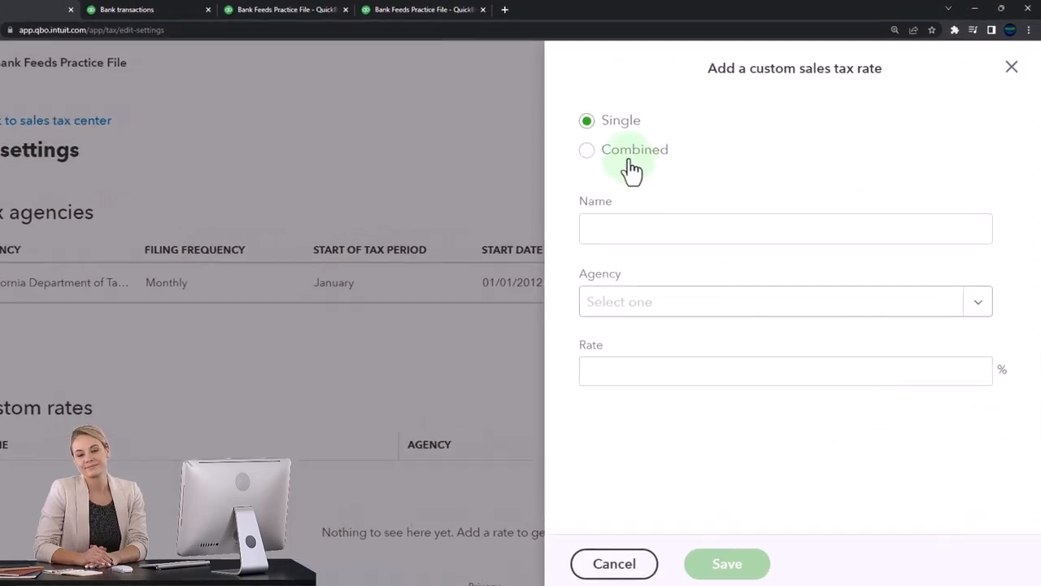
{"action": "left_click", "coordinate": [785, 229]}
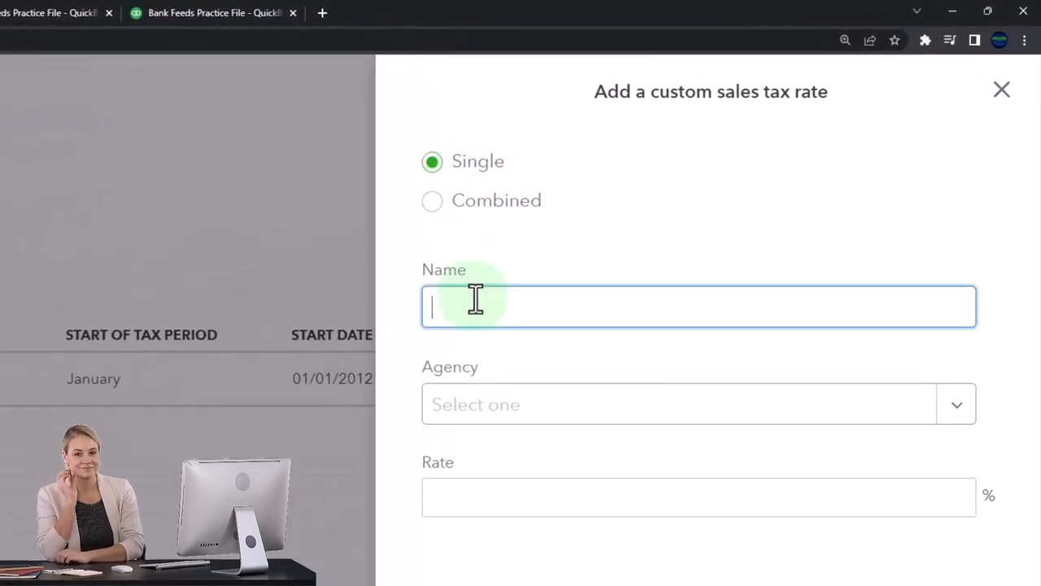
{"action": "type", "text": "Pra"}
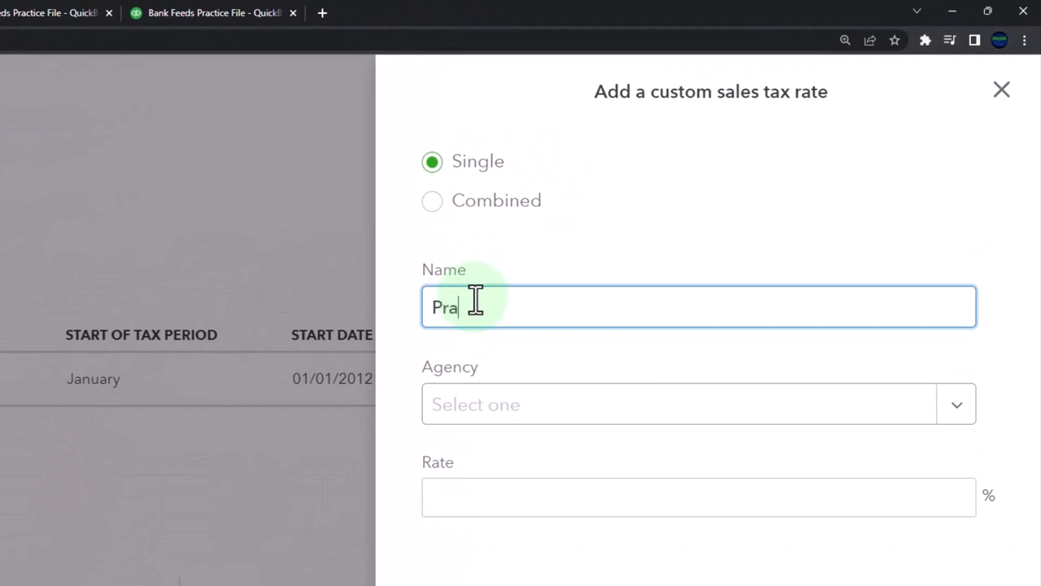
{"action": "type", "text": "ctice tax"}
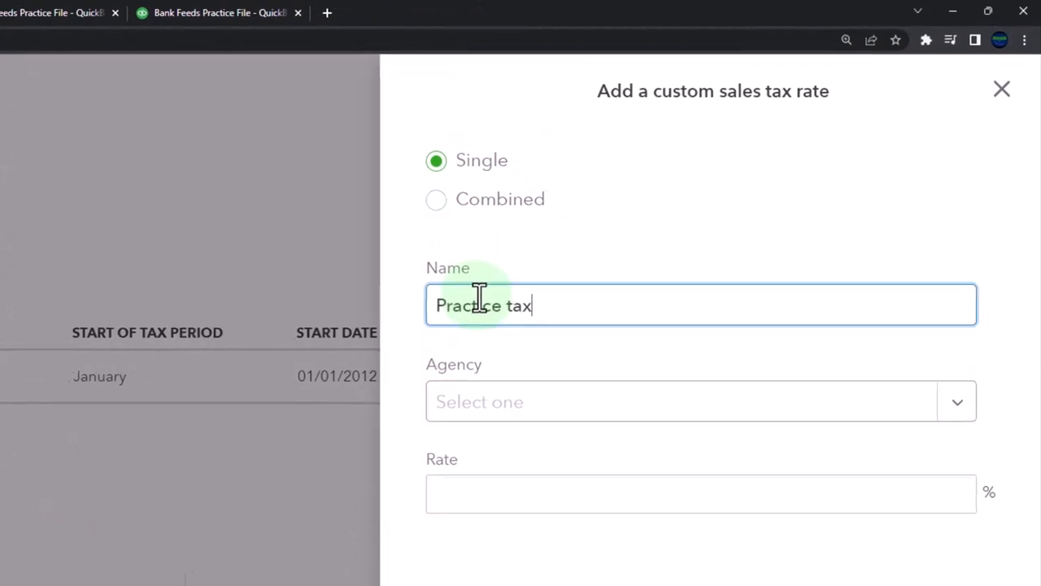
{"action": "left_click", "coordinate": [699, 401]}
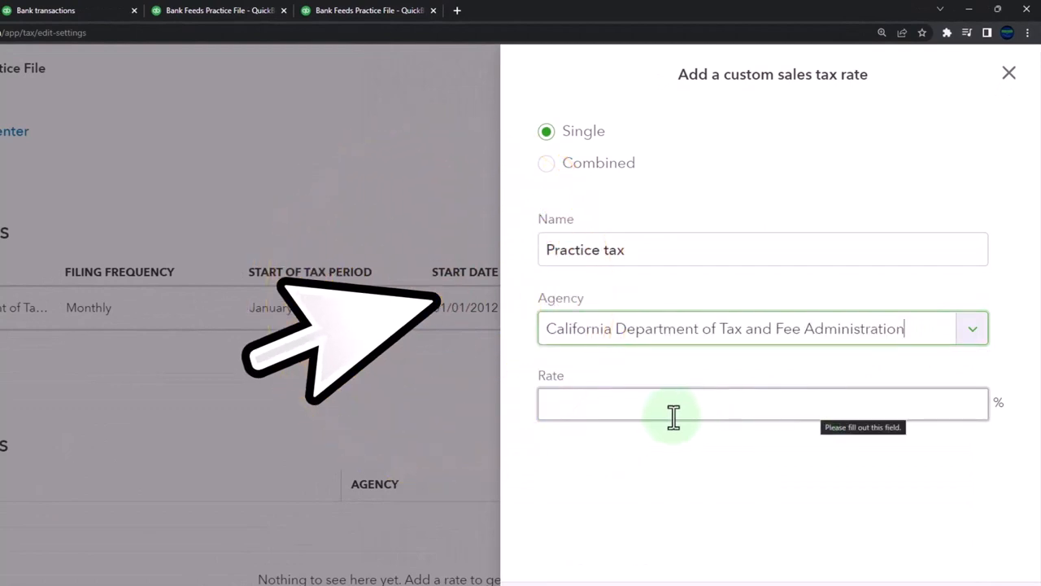
{"action": "type", "text": "5"}
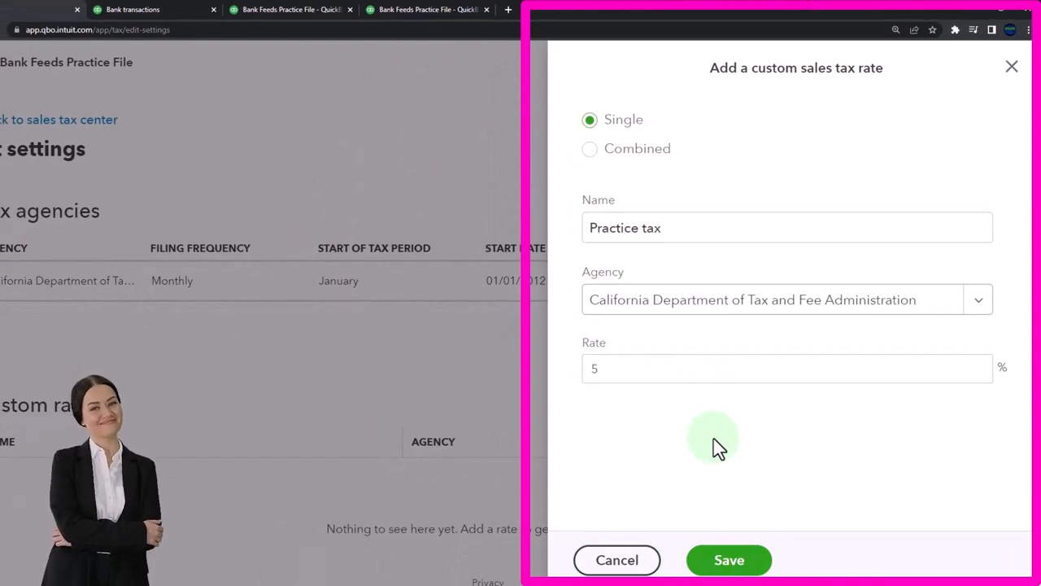
{"action": "mouse_move", "coordinate": [748, 489]}
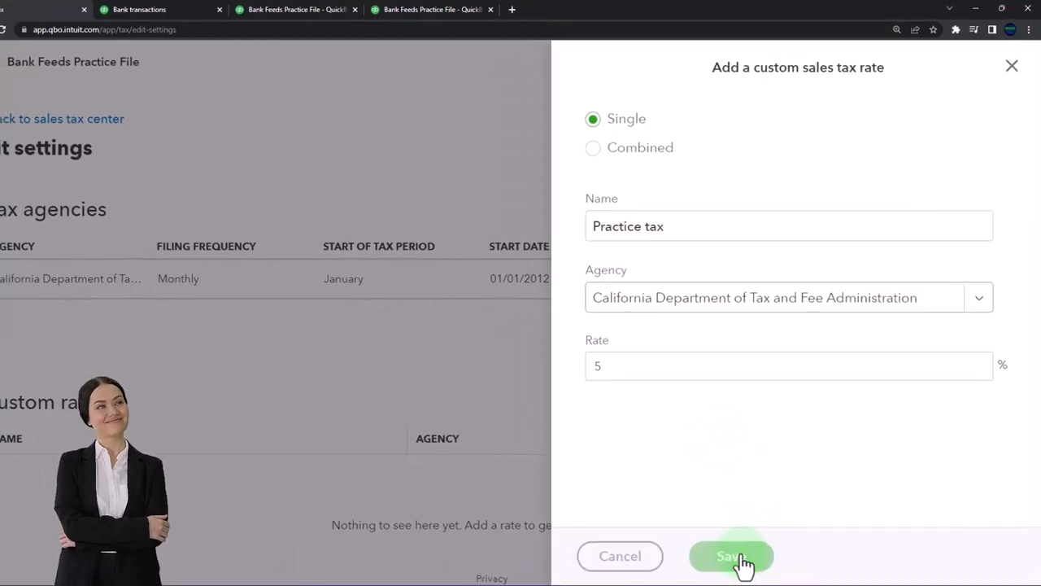
{"action": "left_click", "coordinate": [730, 556]}
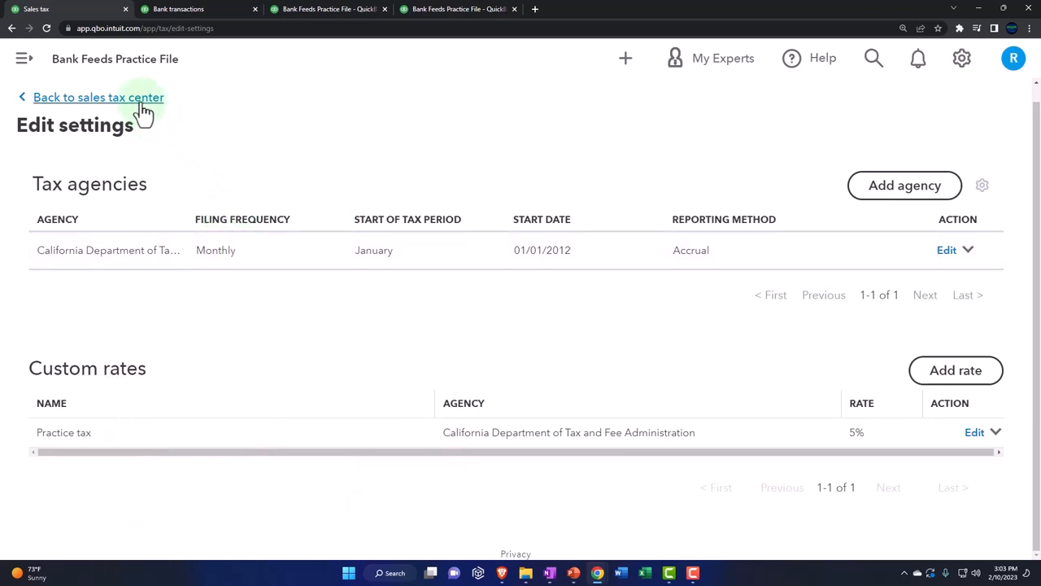
{"action": "left_click", "coordinate": [98, 96]}
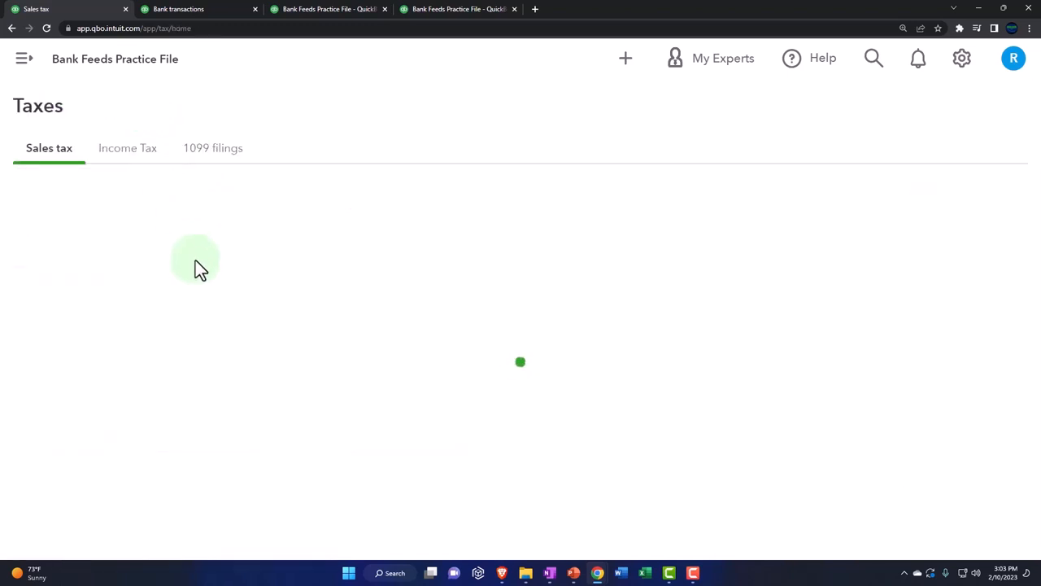